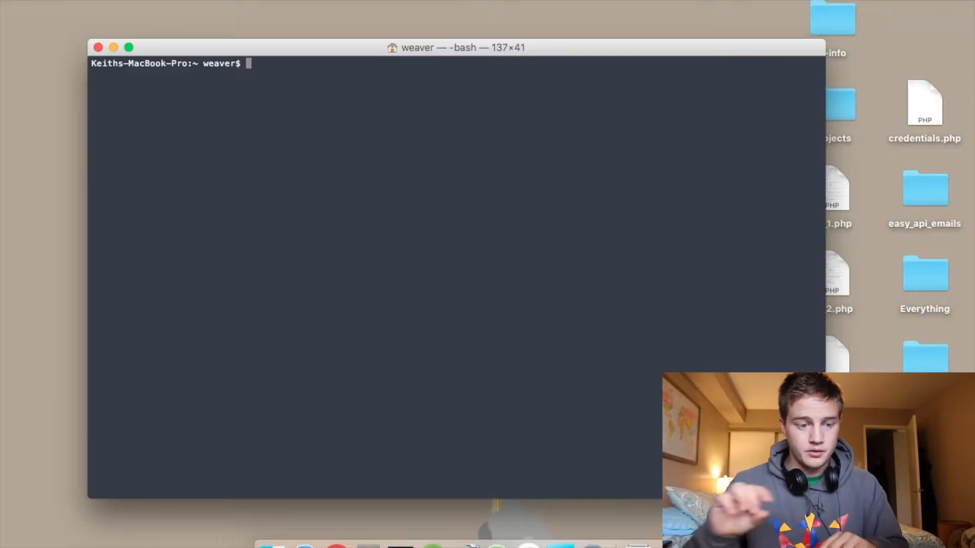
# Step: Run 'brew install python3', which reports python3 3.6.0 is already installed
pyautogui.write('brew install')
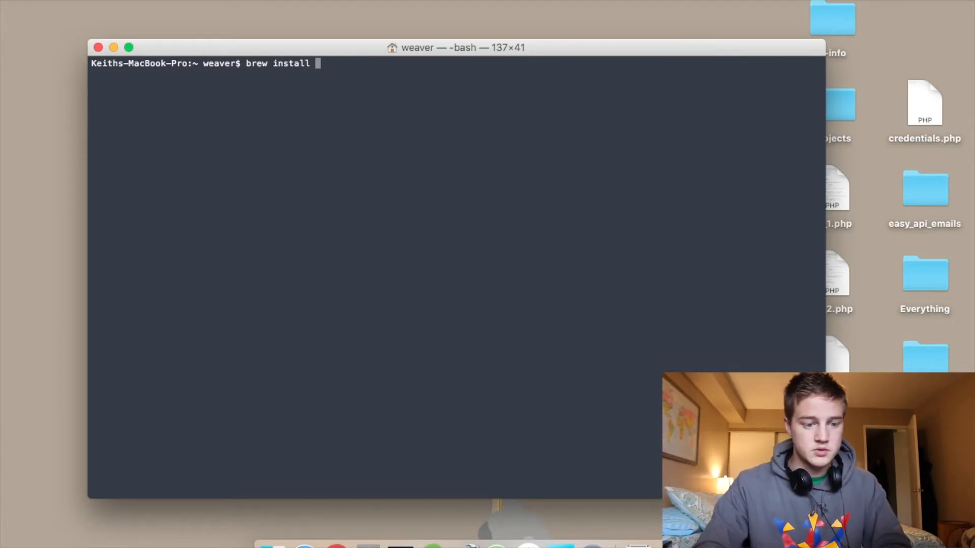
pyautogui.write('python3')
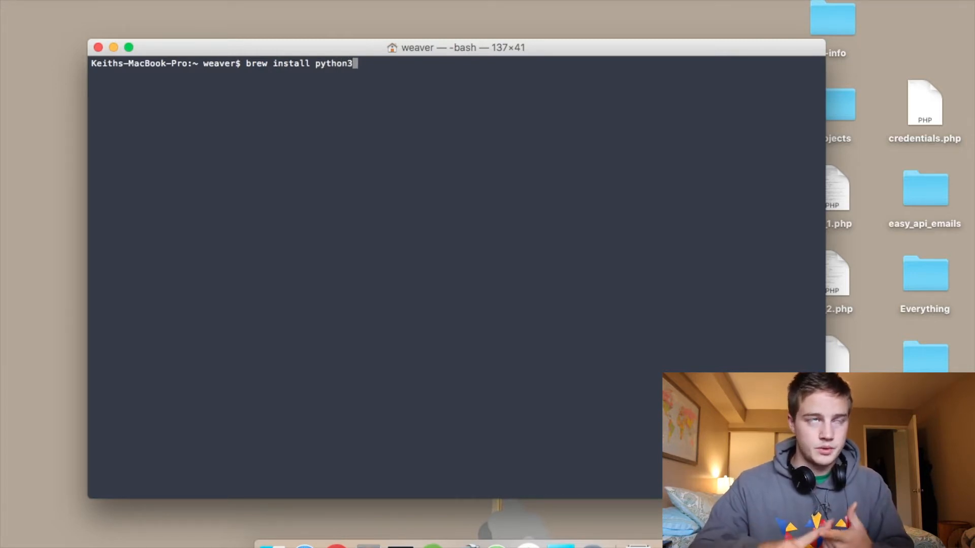
pyautogui.write('\\')
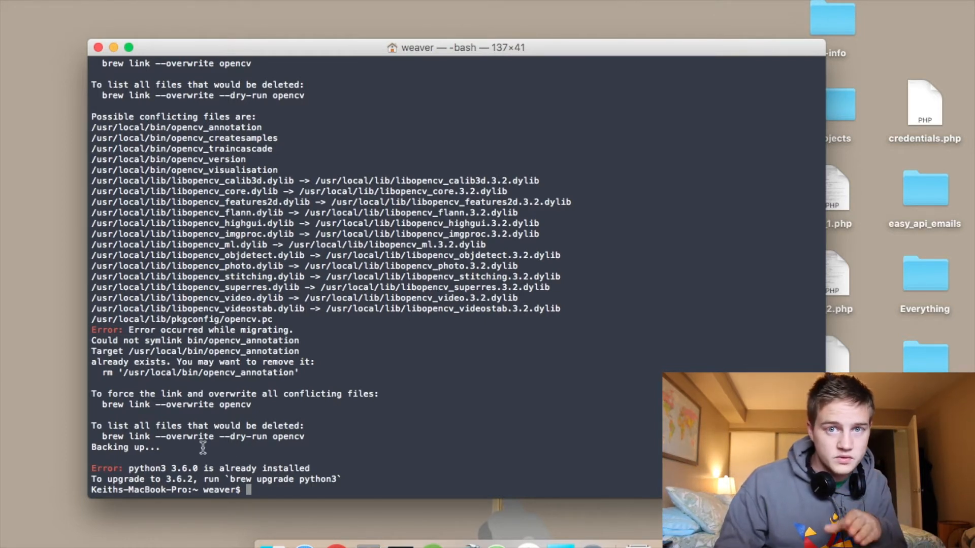
# Step: Highlight the 'already installed' message and clear the Terminal window to a fresh prompt
pyautogui.doubleClick(106, 468)
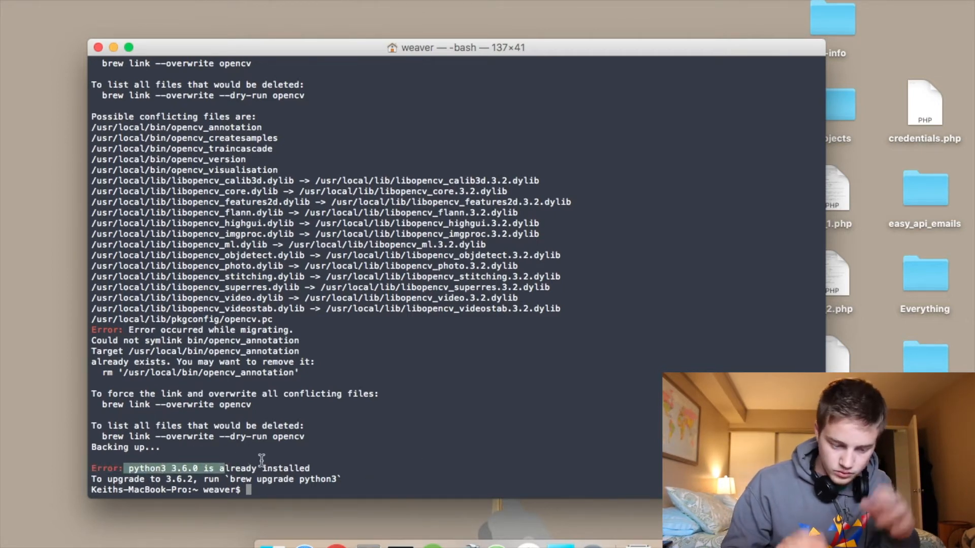
pyautogui.write('p')
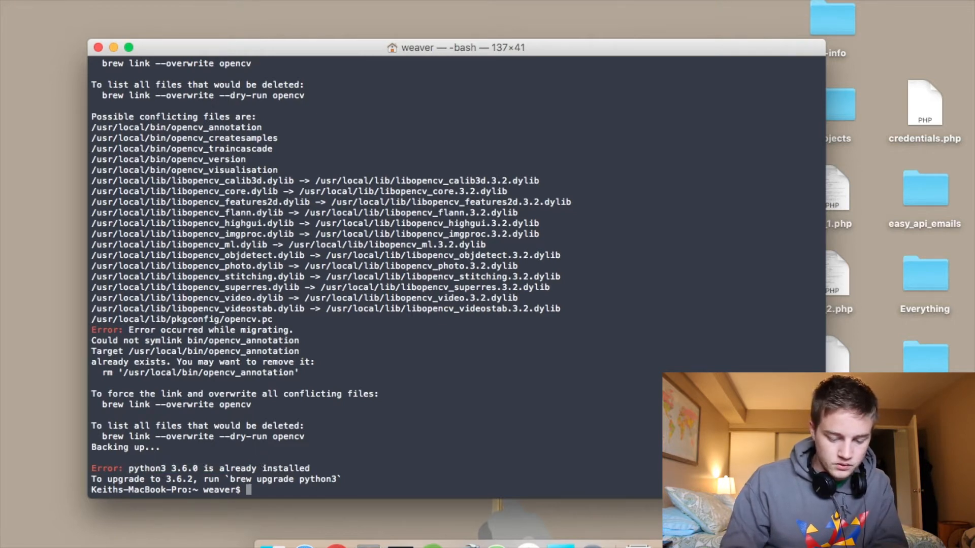
pyautogui.write('pip3 isntal')
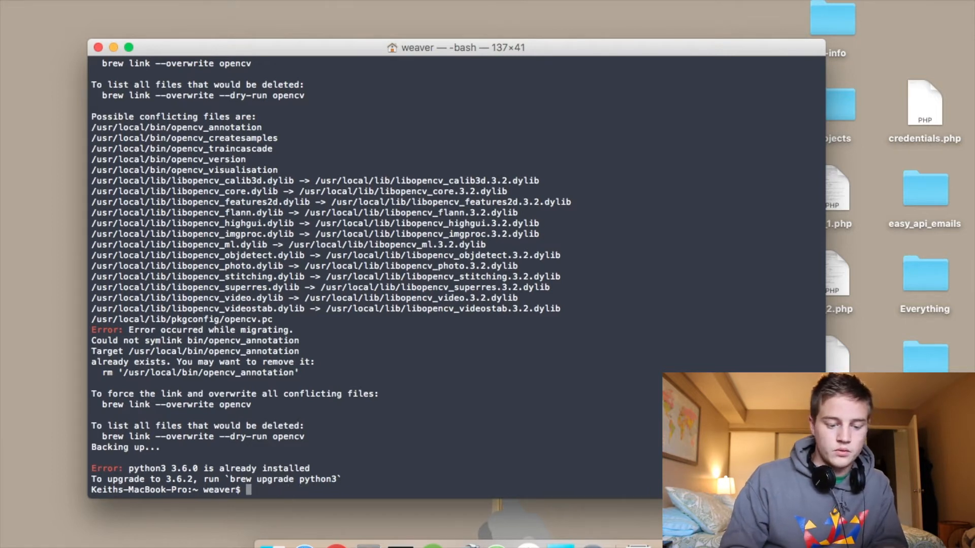
pyautogui.write('b')
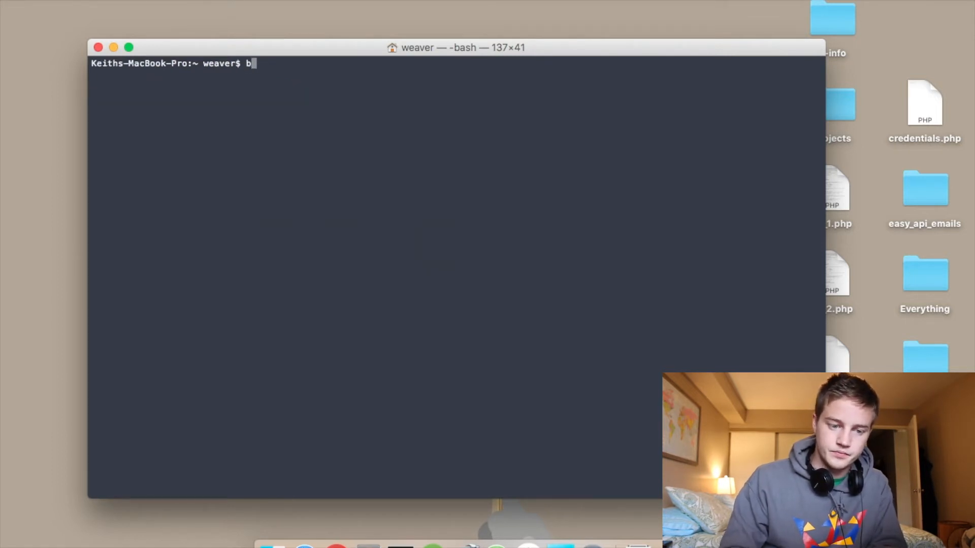
# Step: Install the requests package with 'pip3 install requests', then clear the output
pyautogui.write('ip3 installr')
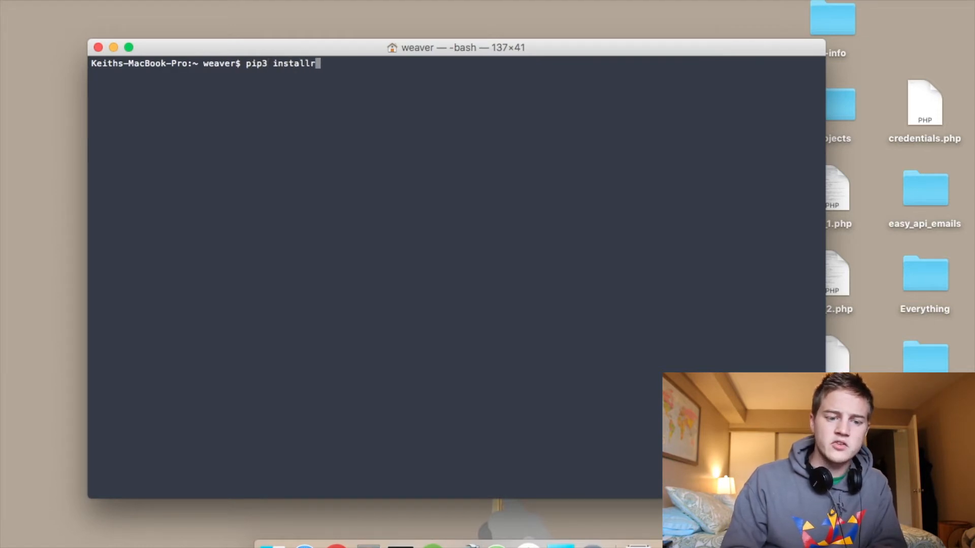
pyautogui.write('package_name')
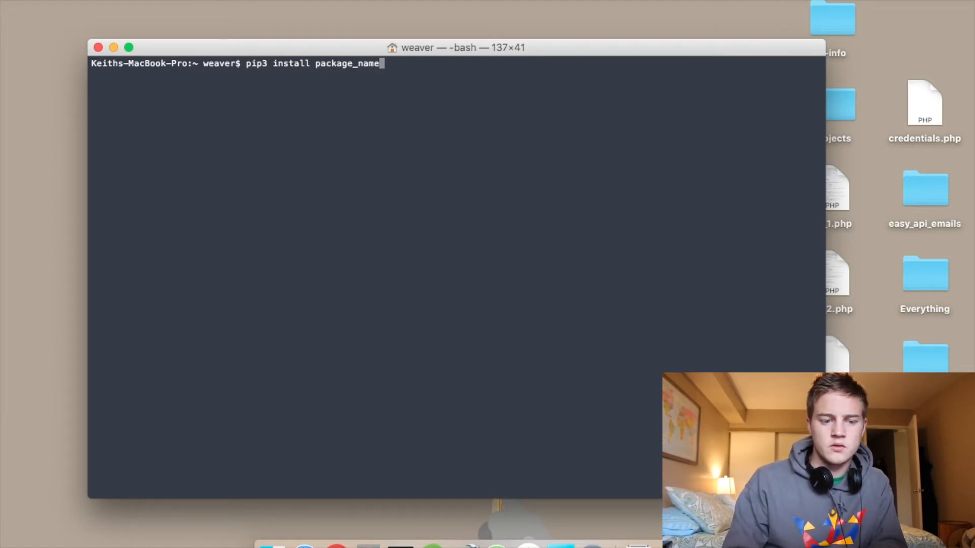
pyautogui.press('Backspace')
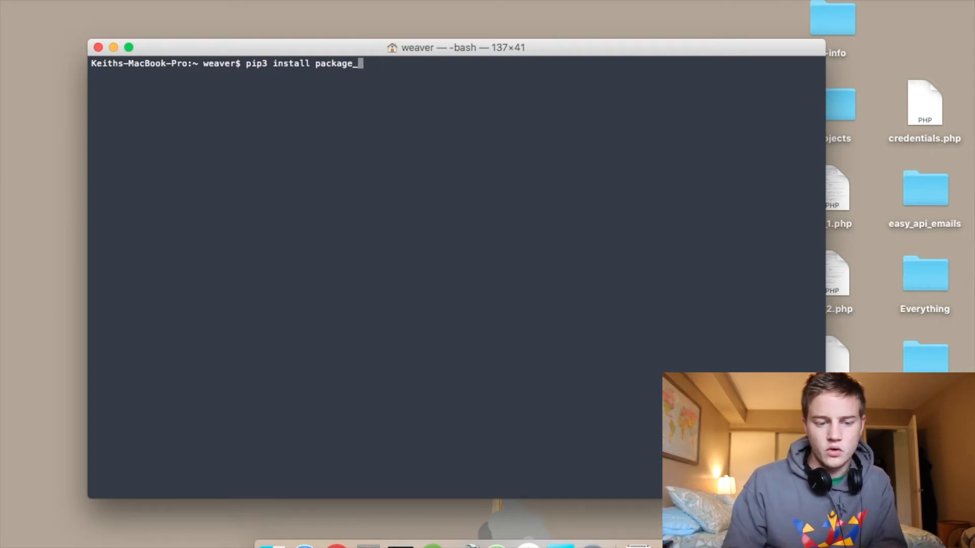
pyautogui.write('req')
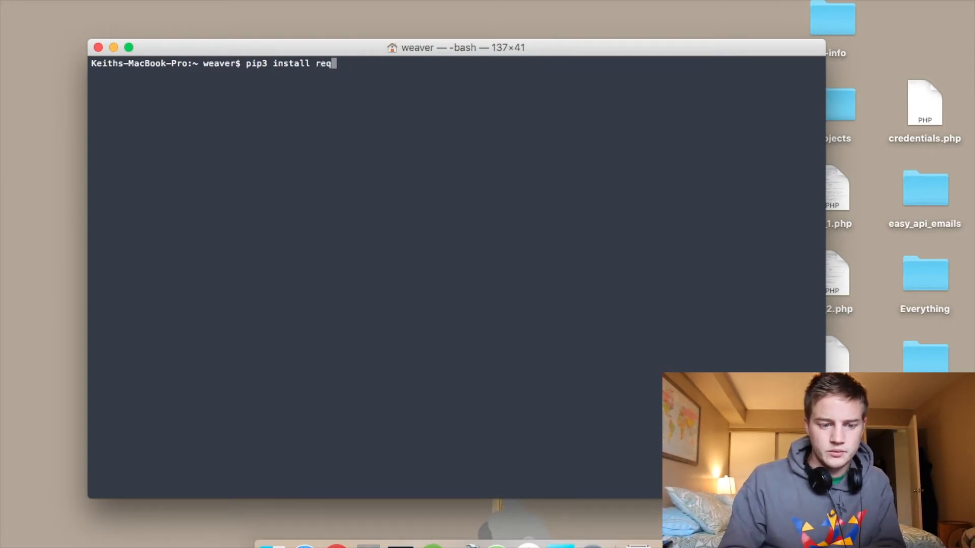
pyautogui.write('uests')
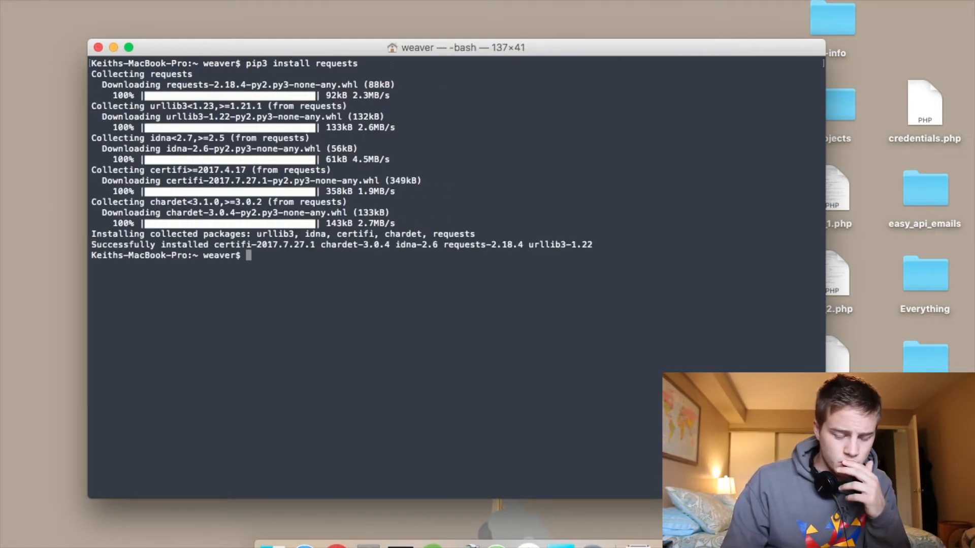
pyautogui.press('cmd+k')
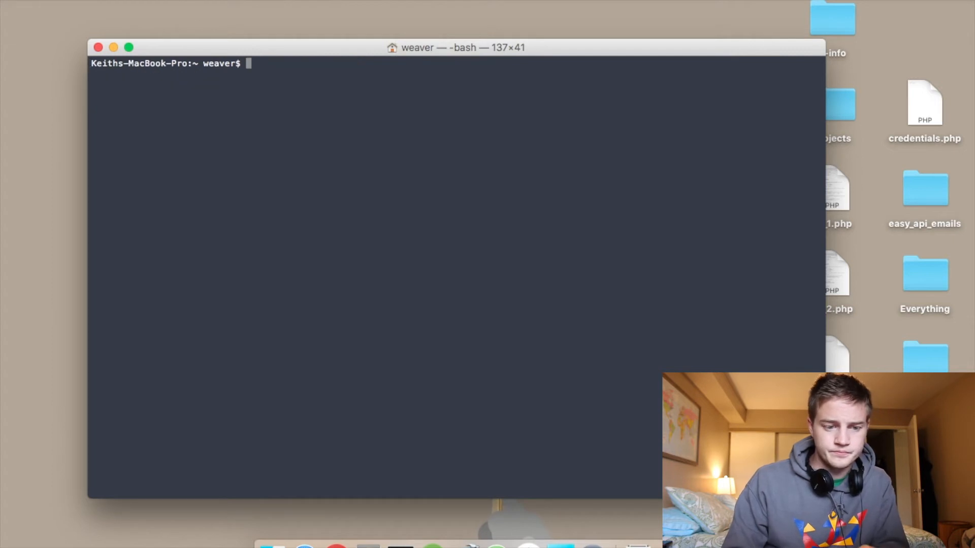
pyautogui.moveTo(105, 345)
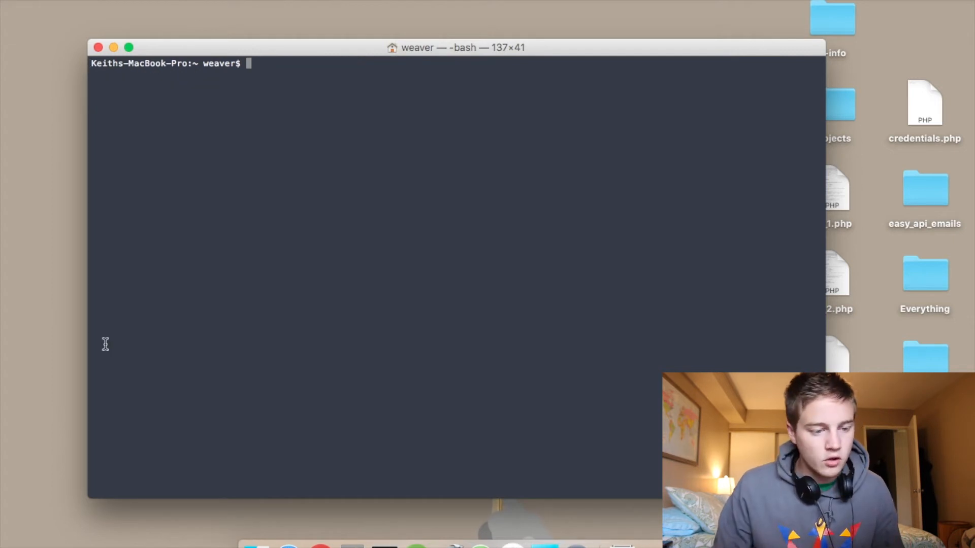
pyautogui.moveTo(261, 538)
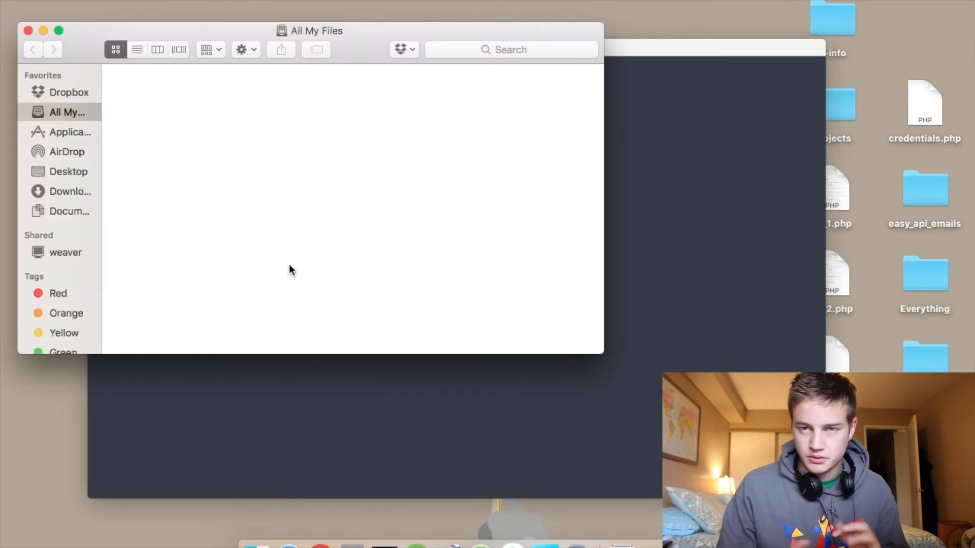
pyautogui.moveTo(63, 152)
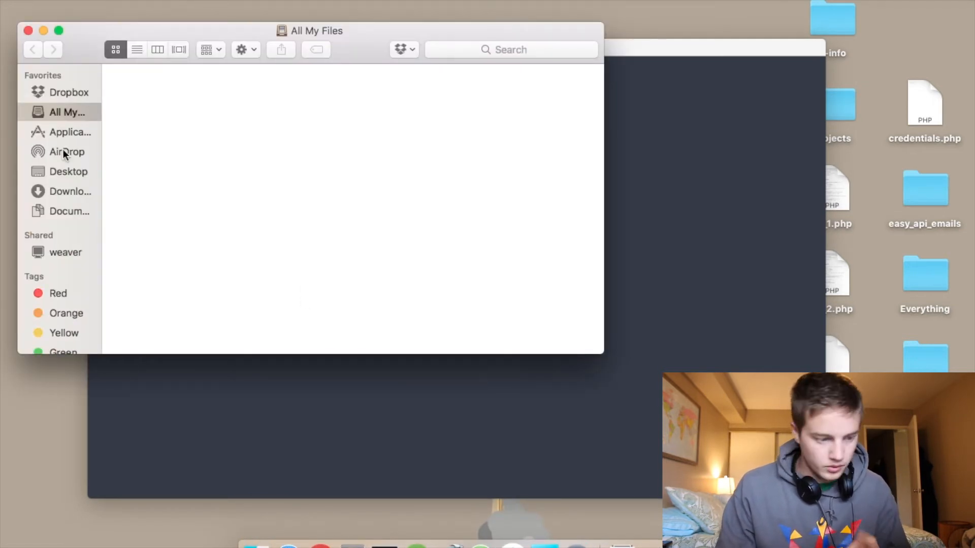
# Step: Show the Desktop folder in Finder to start navigating to /usr/local/lib
pyautogui.click(68, 171)
pyautogui.write('/usr/local/lib')
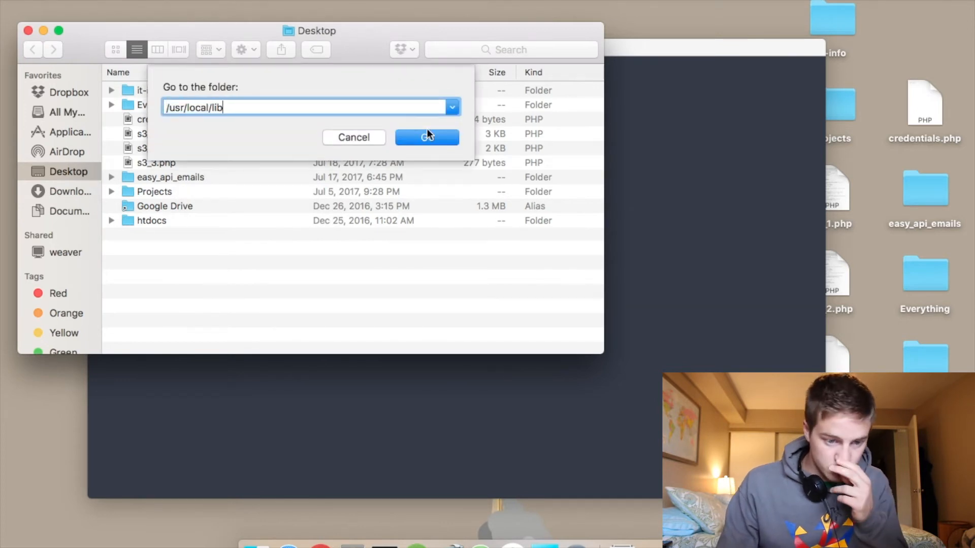
# Step: Go to /usr/local/lib and open python3.6, then its site-packages folder
pyautogui.click(426, 137)
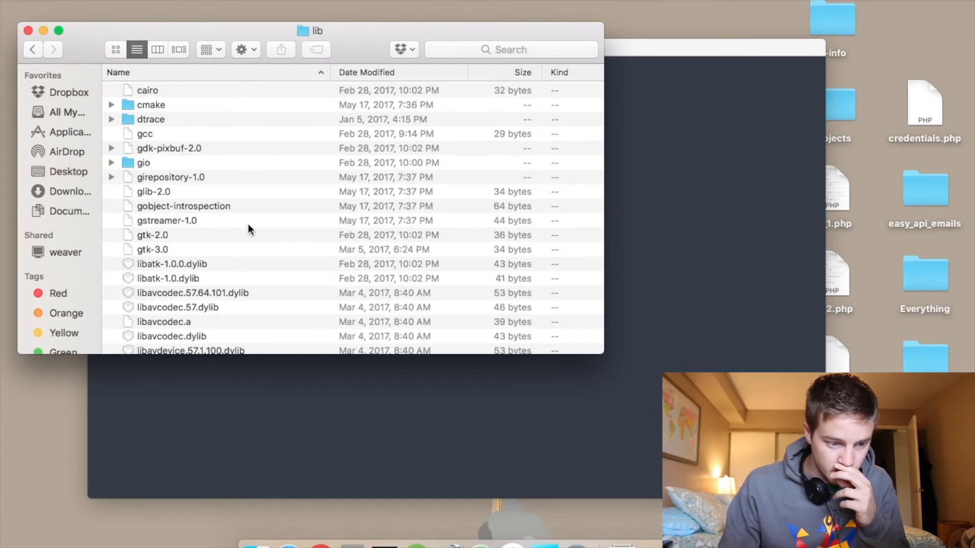
pyautogui.scroll(-3)
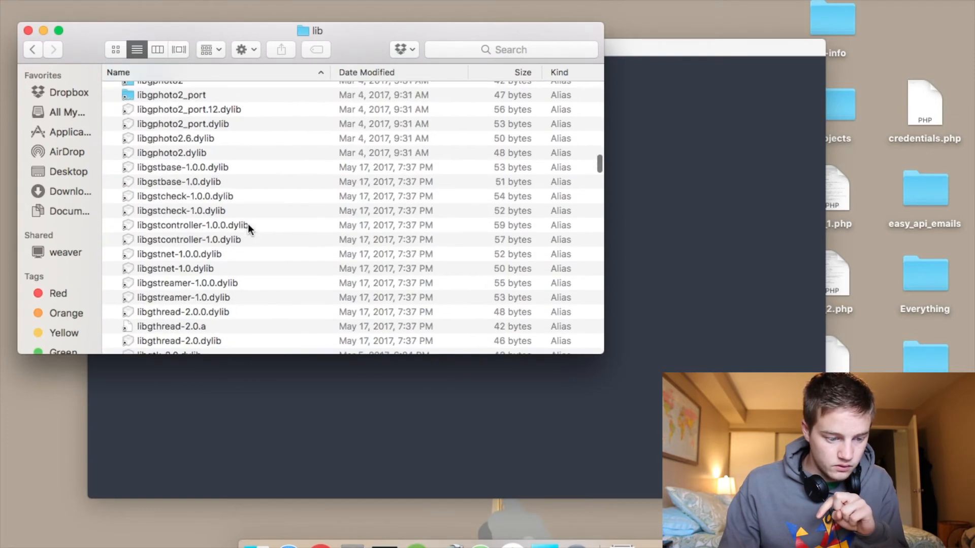
pyautogui.scroll(-3)
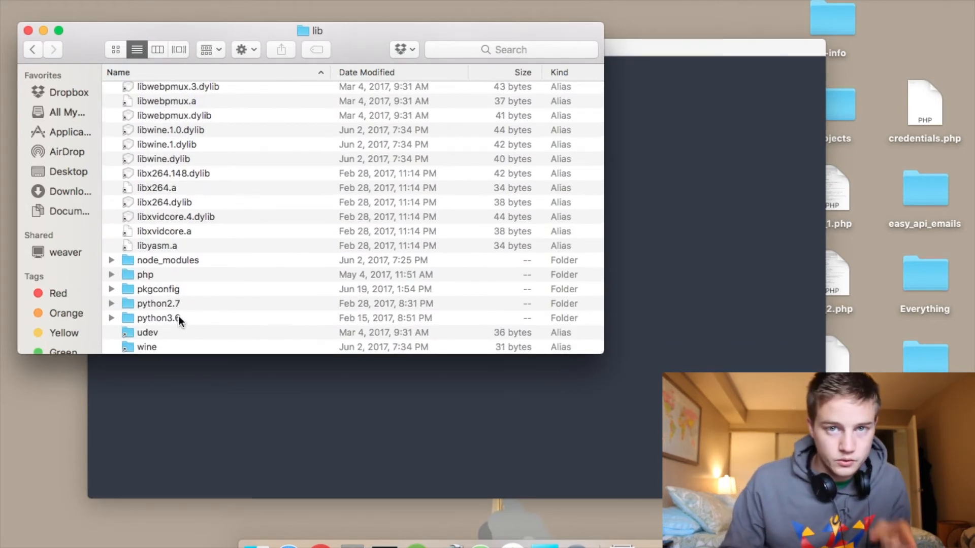
pyautogui.doubleClick(158, 318)
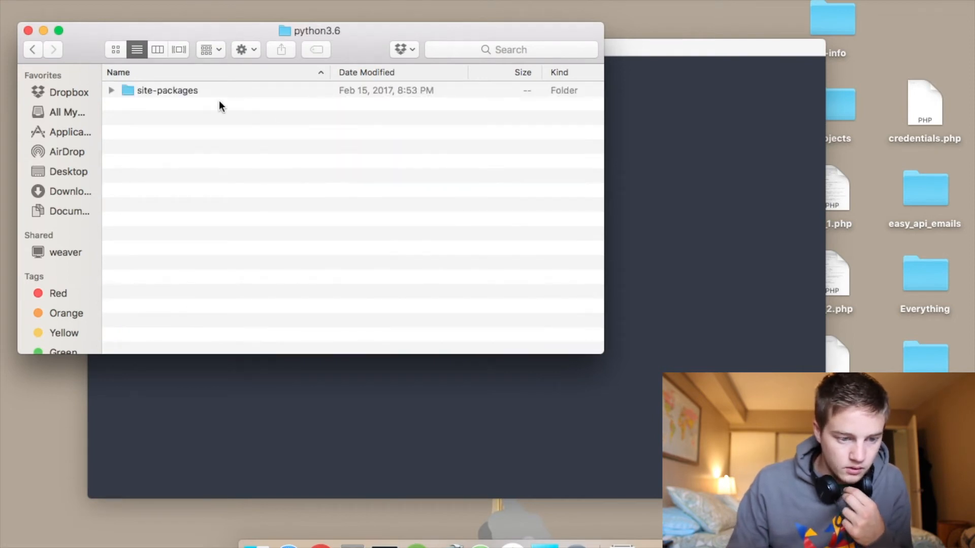
pyautogui.doubleClick(167, 90)
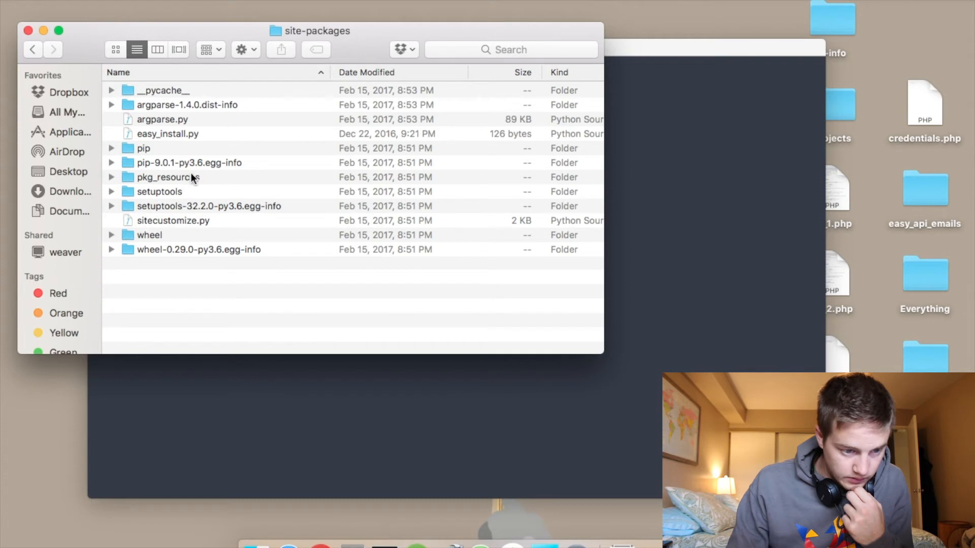
# Step: Select the pip-9.0.1-py3.6.egg-info and pip folders together
pyautogui.click(189, 162)
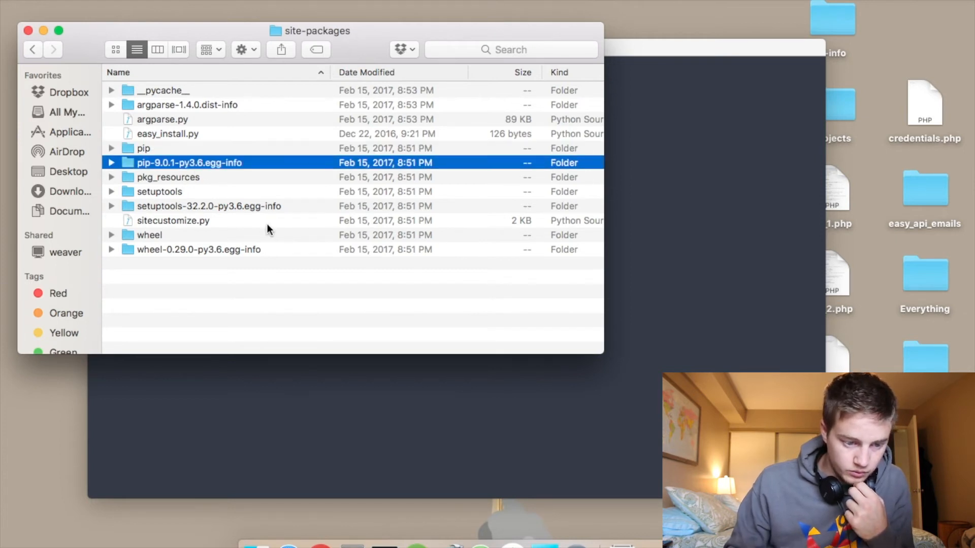
pyautogui.click(144, 148)
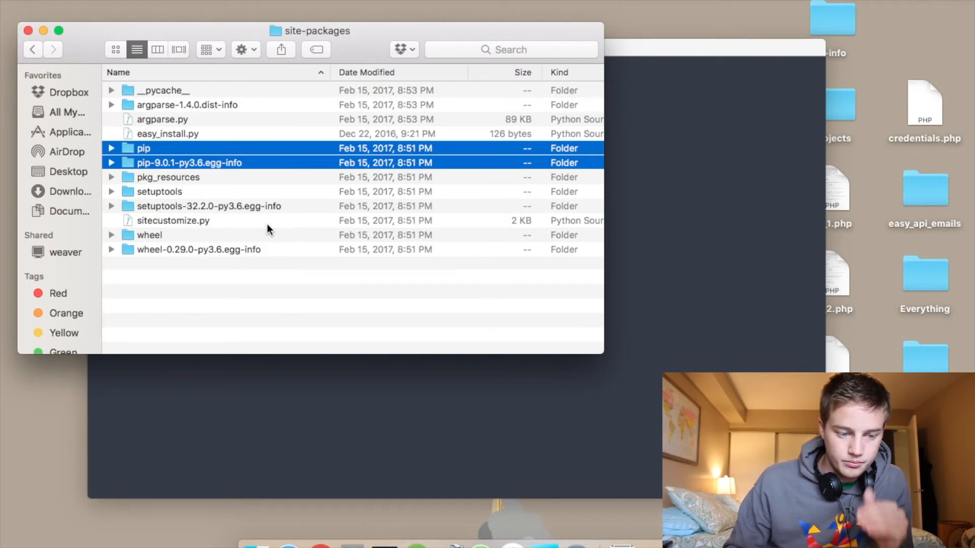
pyautogui.moveTo(345, 180)
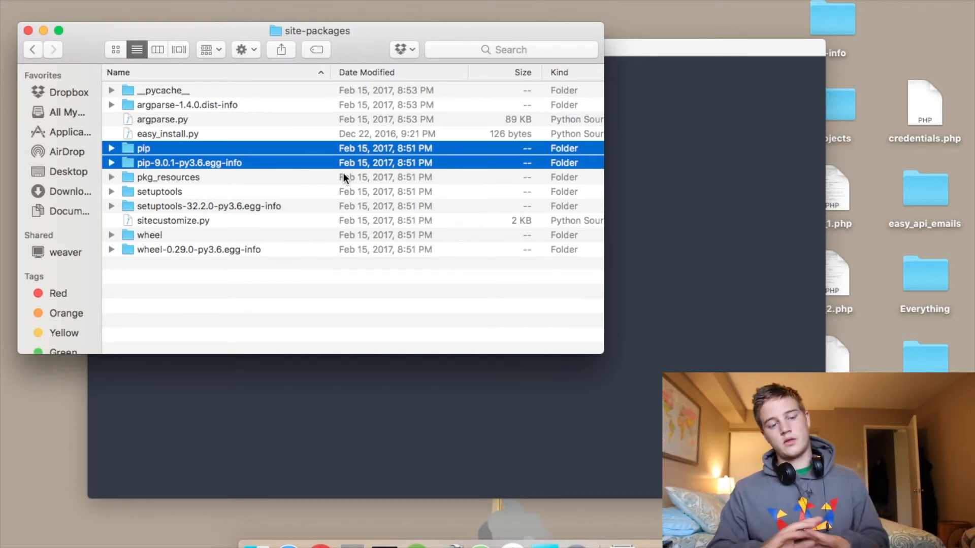